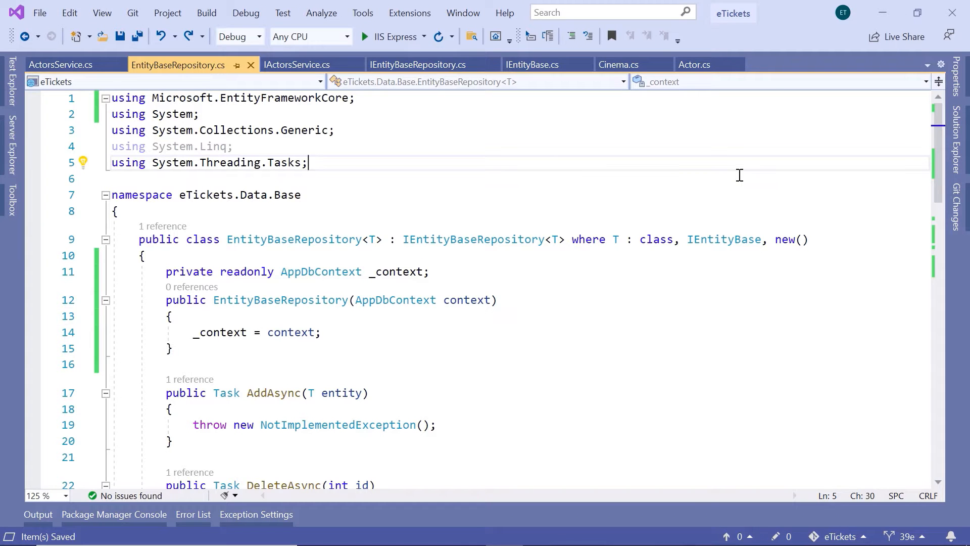
mouse_move(624, 161)
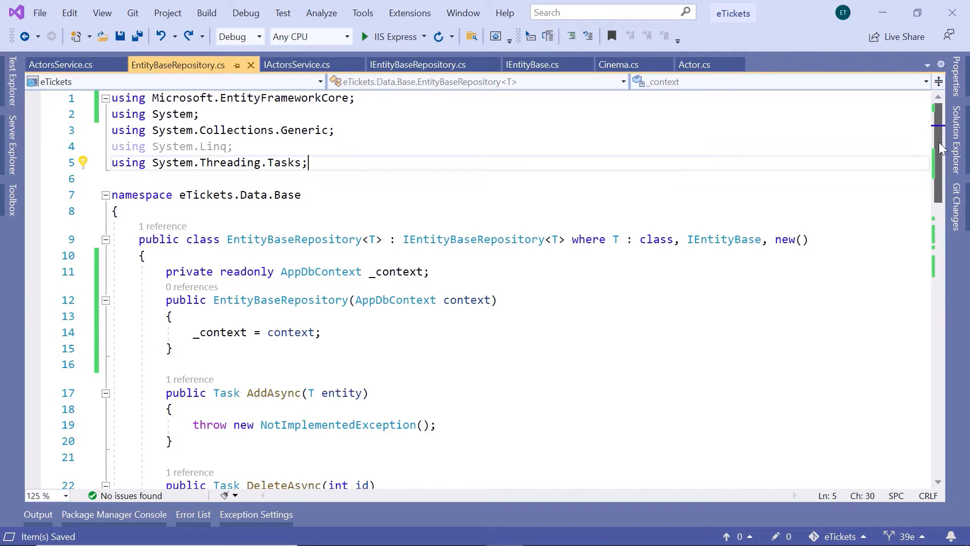
Step: Scroll EntityBaseRepository.cs down to the AddAsync placeholder
scroll(down, 3)
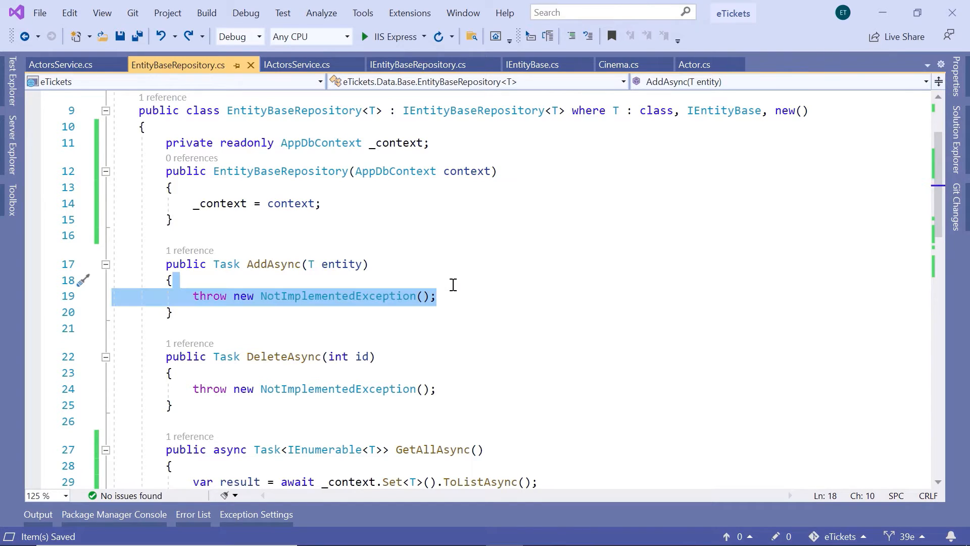
Step: Remove the NotImplementedException throw and mark AddAsync as async, leaving an empty body
key(Delete)
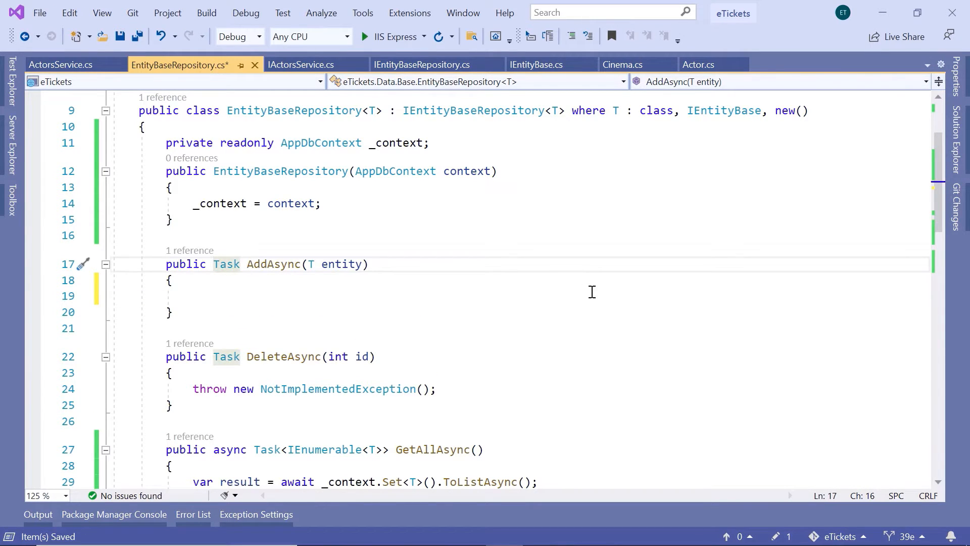
text(async)
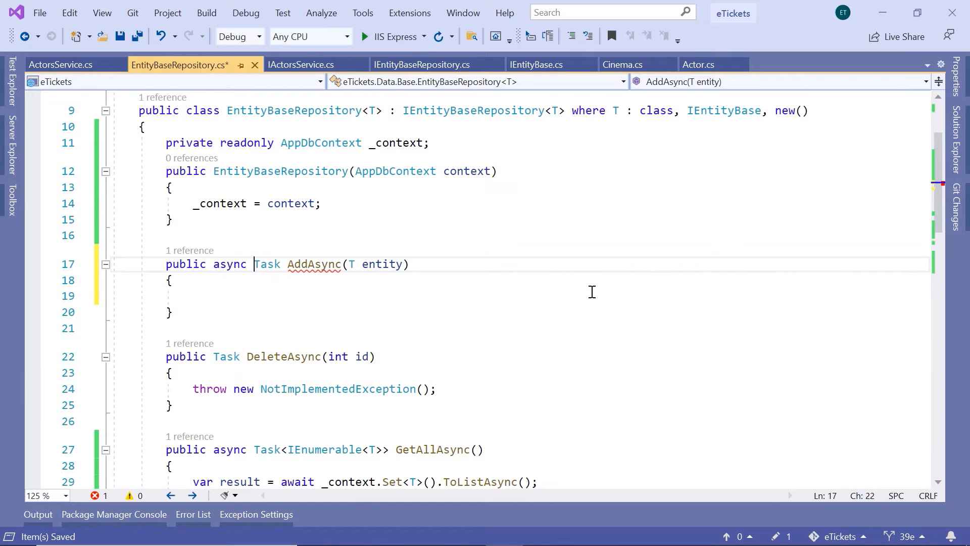
click(217, 295)
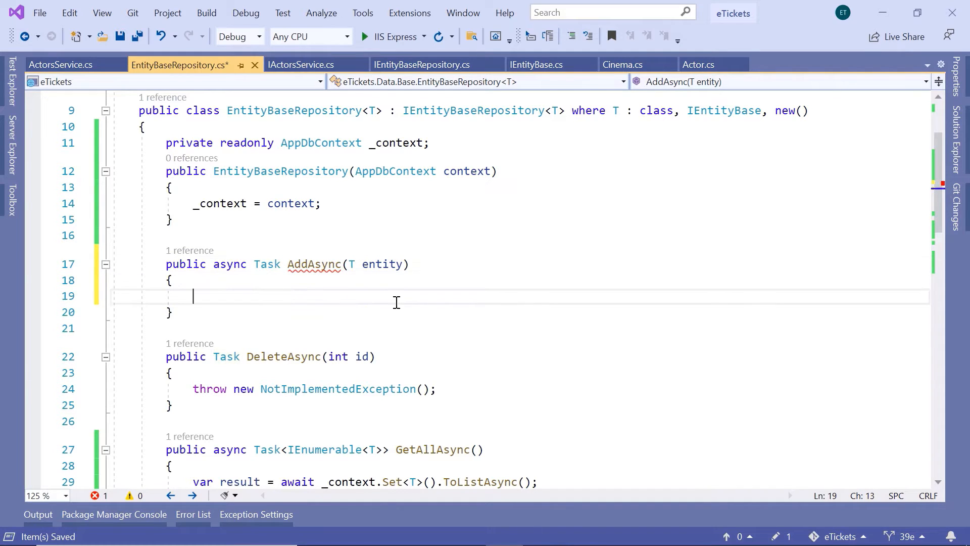
Step: Write the body as await _context.Set<T>().AddAsync(entity); using IntelliSense completions
text(_context)
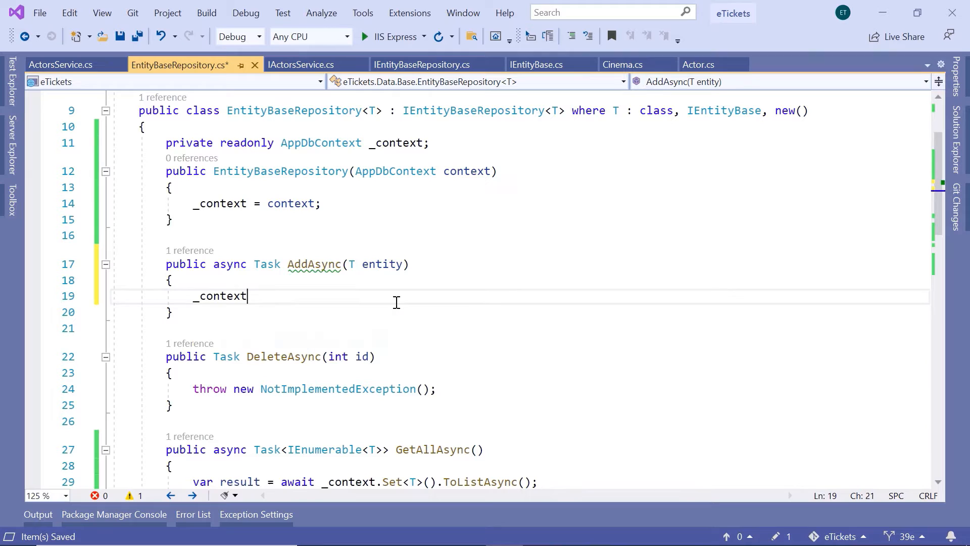
text(.Set<>)
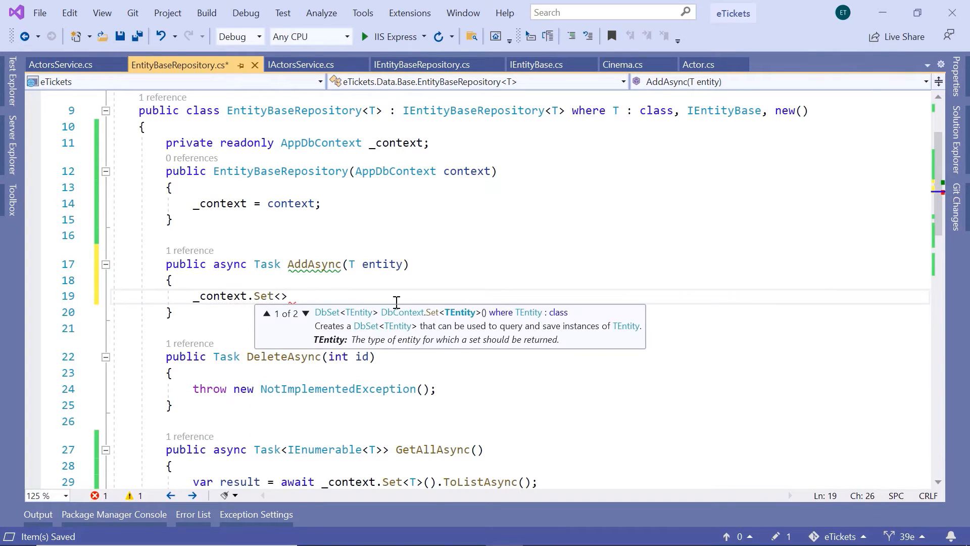
text(T)
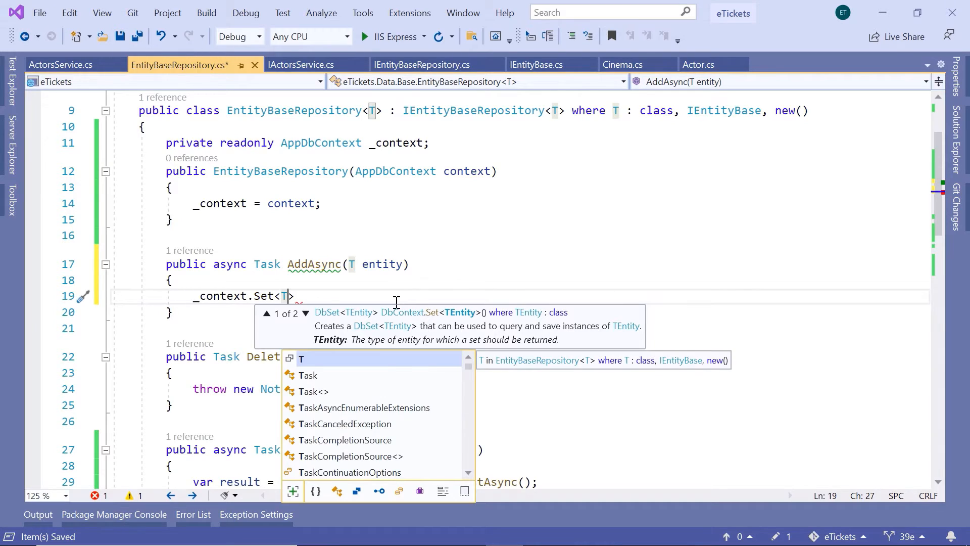
text(>())
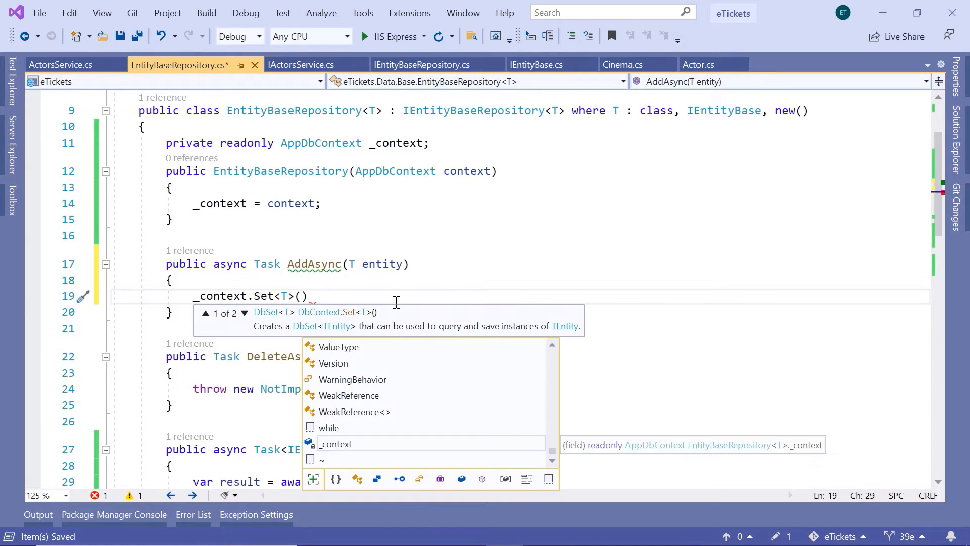
key(Escape)
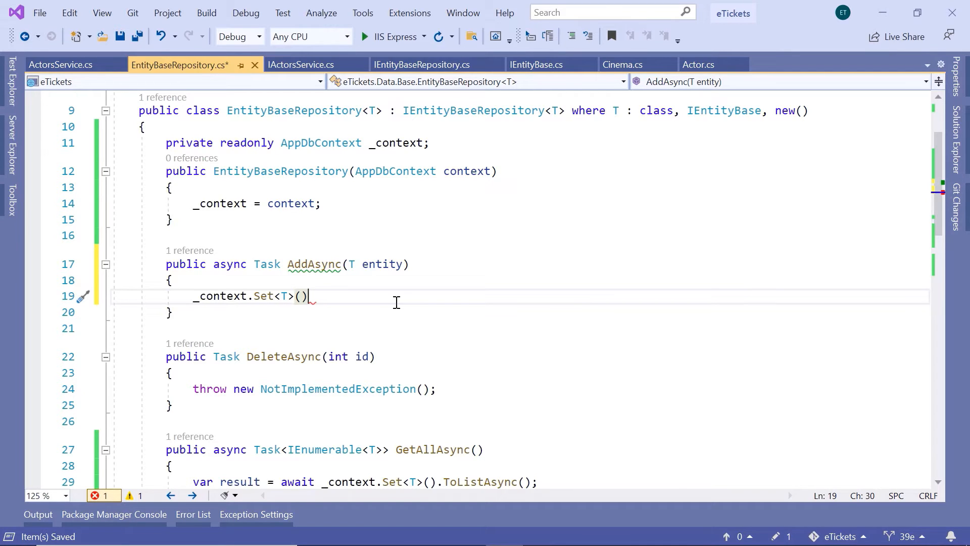
text(.Add)
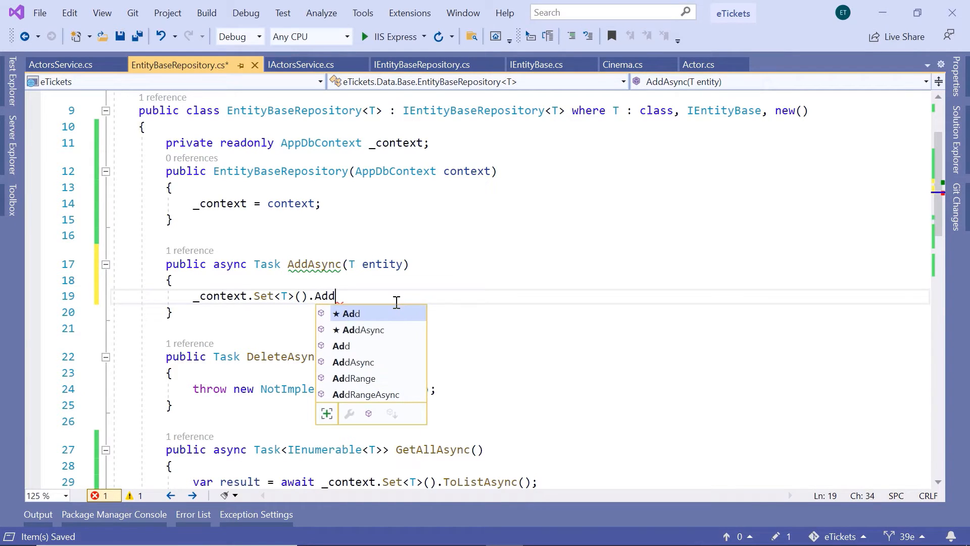
click(364, 330)
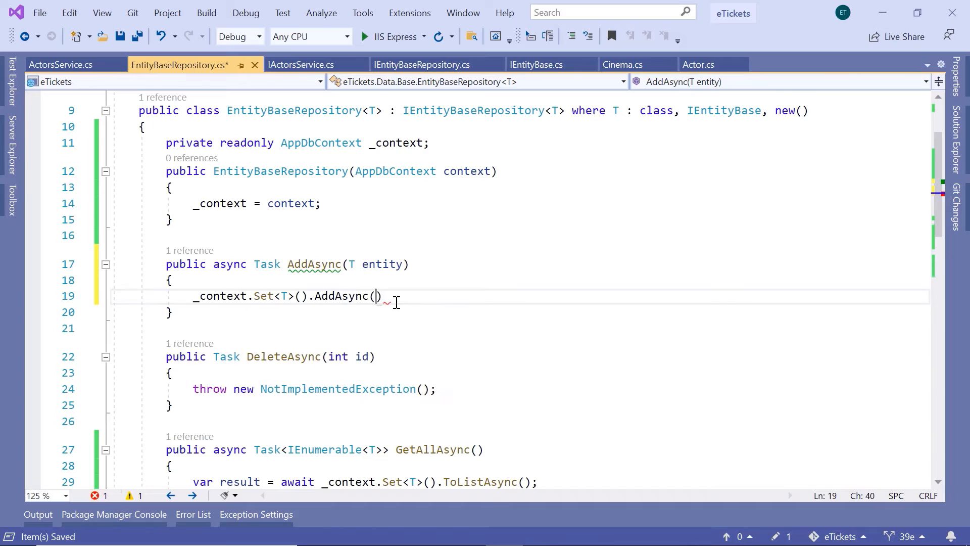
text(entity)
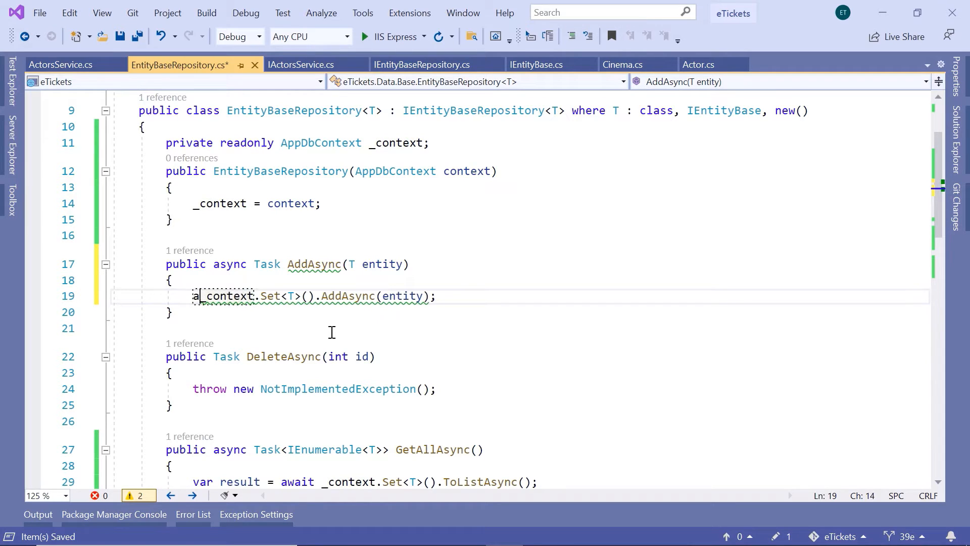
text(await)
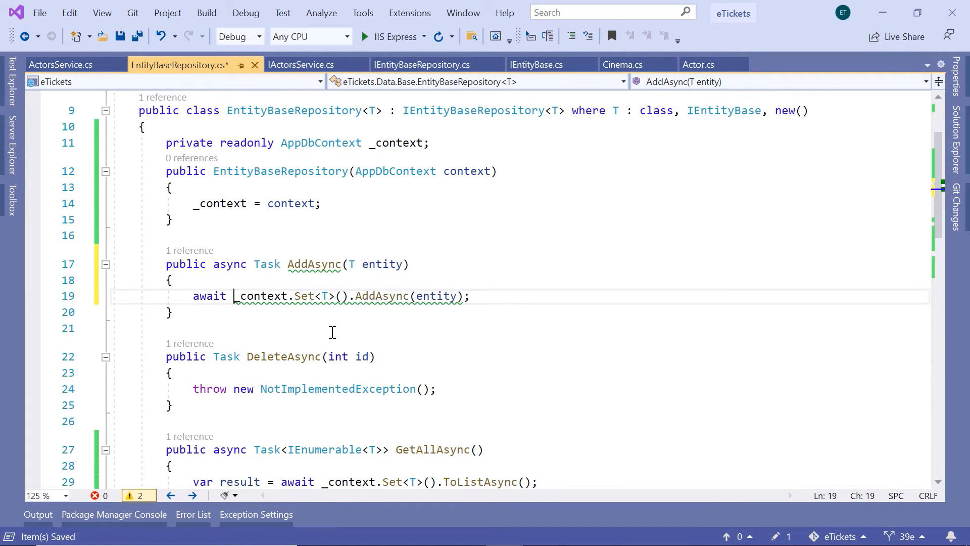